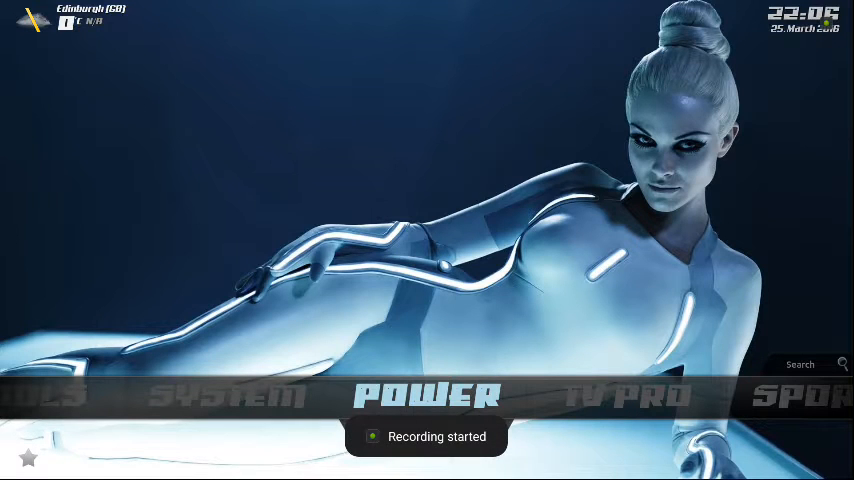
Step: Open the POWER menu on the home screen to reveal Exit and Skin Settings
click(427, 394)
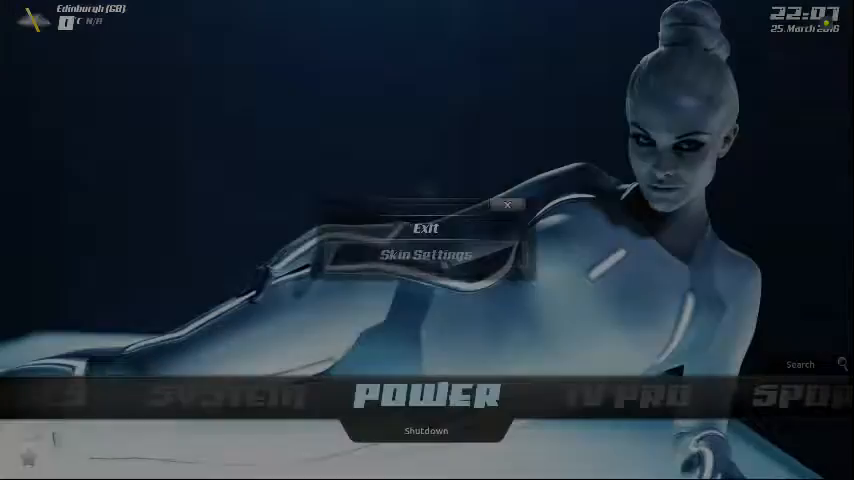
Step: In Settings > Appearance, replace the CellarDoor Style font set with another font set
click(426, 254)
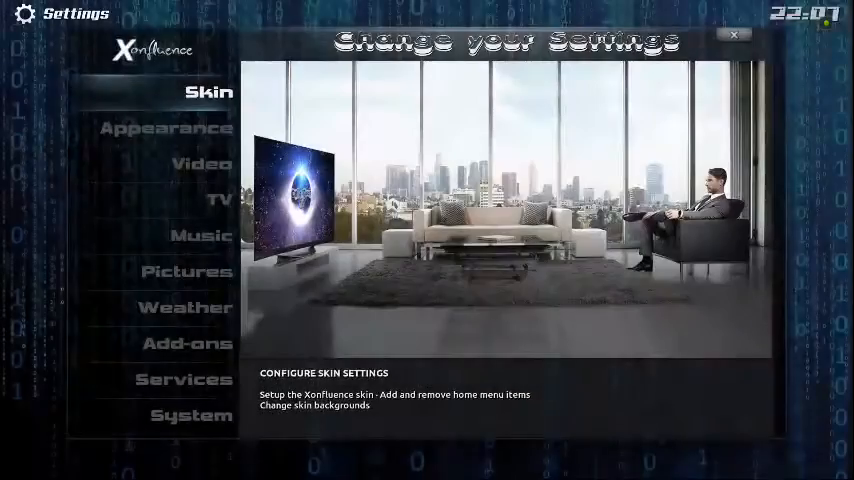
click(166, 127)
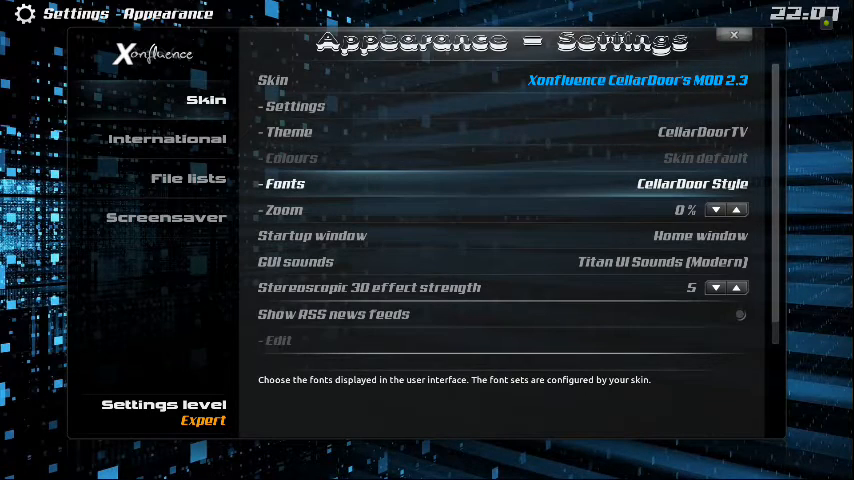
click(691, 183)
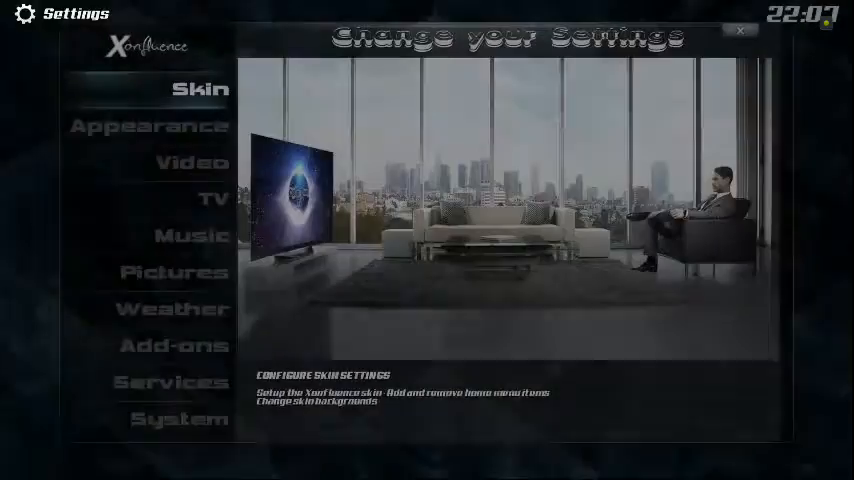
Step: Set the Appearance Fonts option to Ubuntu Normal
click(149, 125)
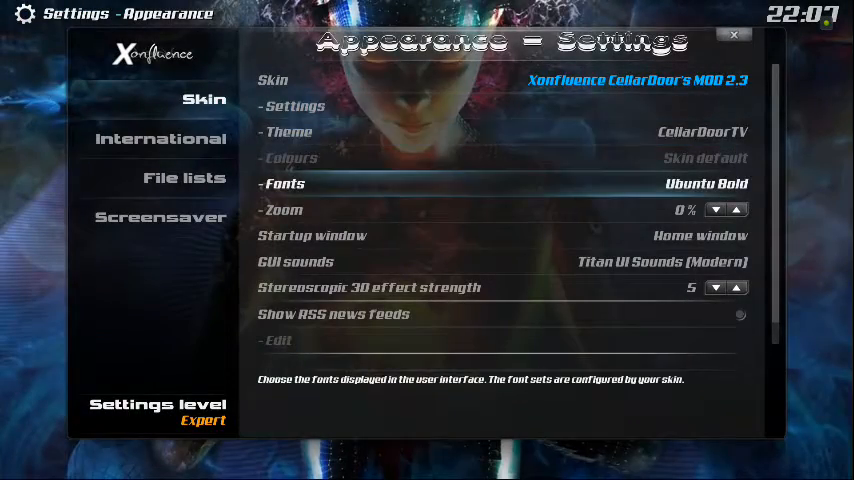
click(697, 183)
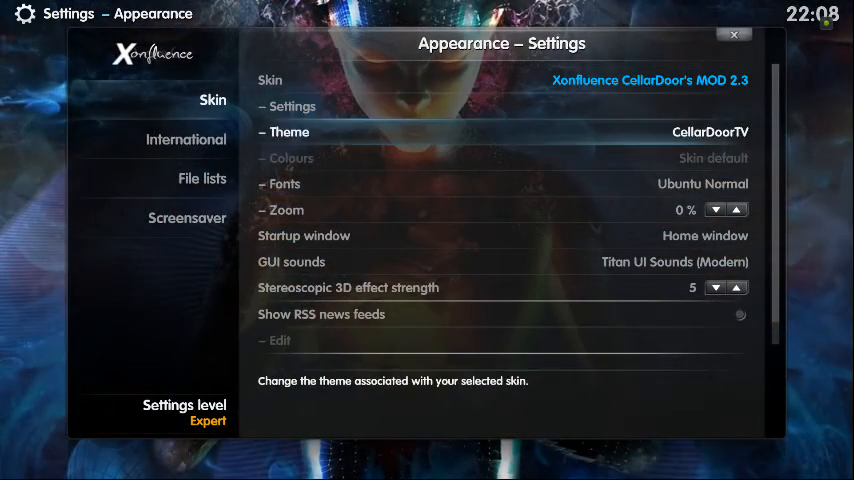
Step: Choose Aero Style from the Fonts list and exit Settings to the home screen
click(500, 184)
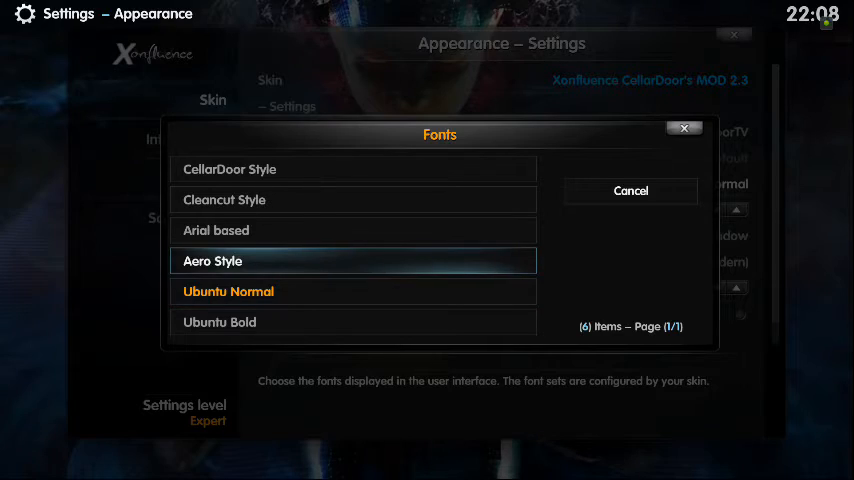
click(353, 260)
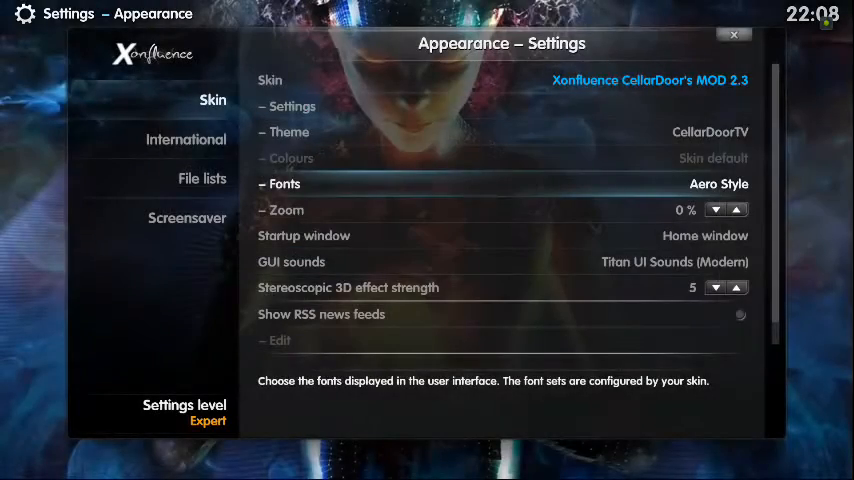
click(734, 36)
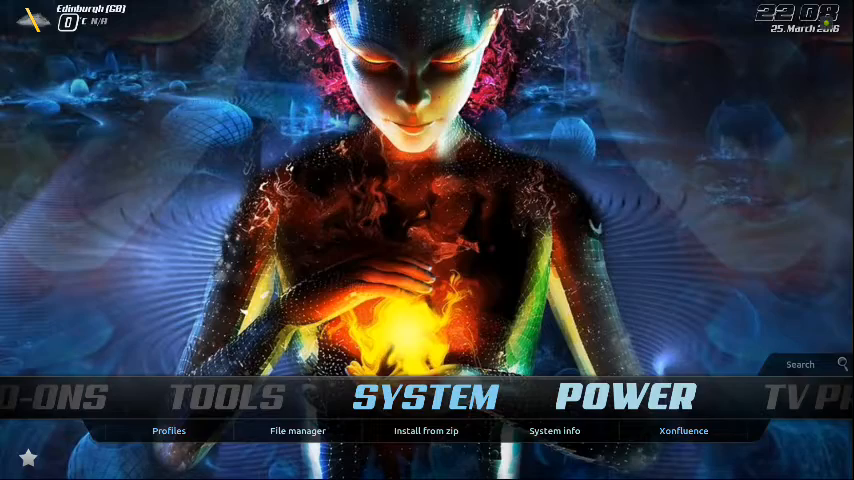
Step: Set Appearance Fonts to Arial based, then return to the Kidzone home screen
click(683, 430)
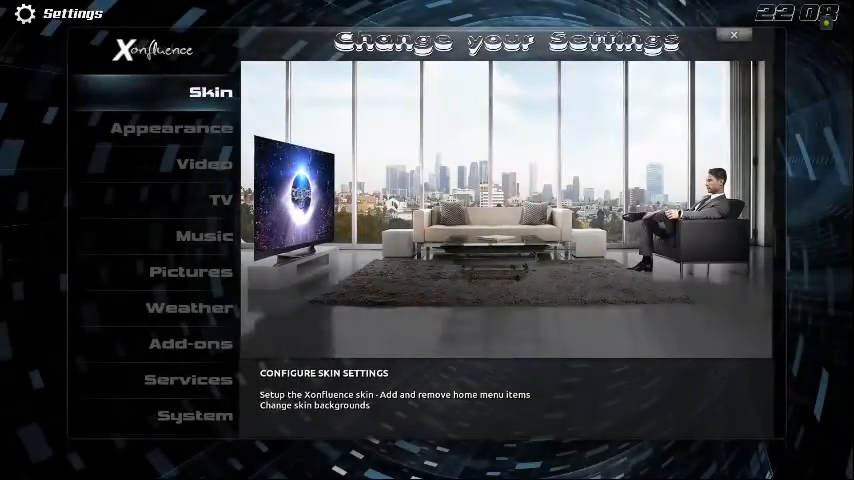
click(171, 128)
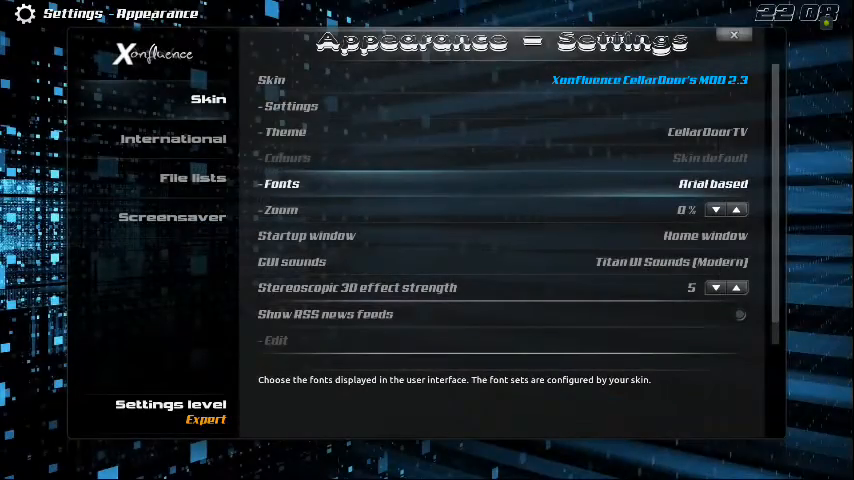
click(734, 35)
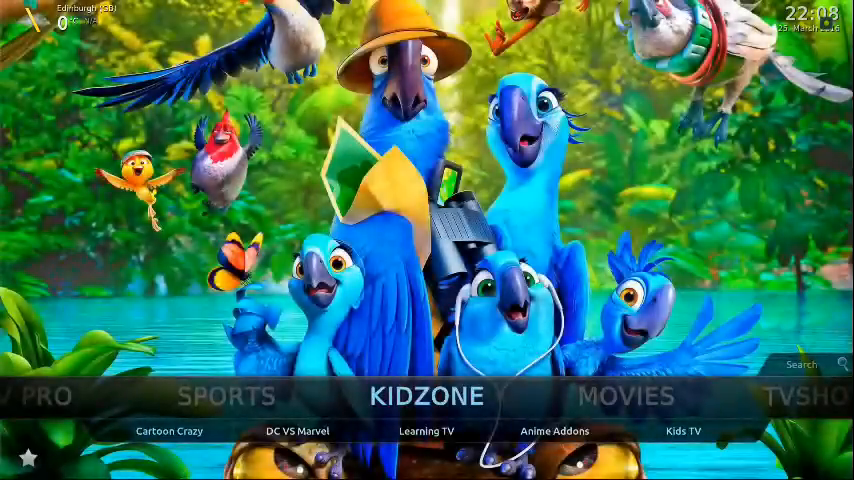
Step: Browse the home menu and open Appearance settings to confirm the Arial based font set
scroll(right, 3)
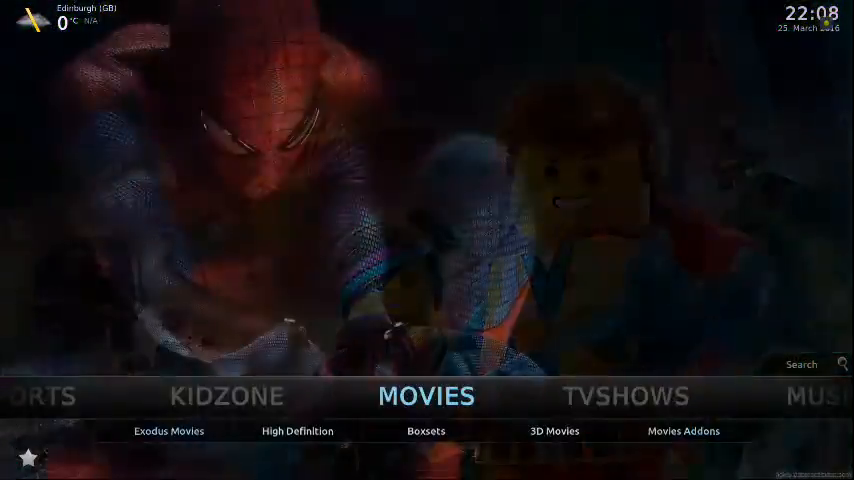
scroll(right, 3)
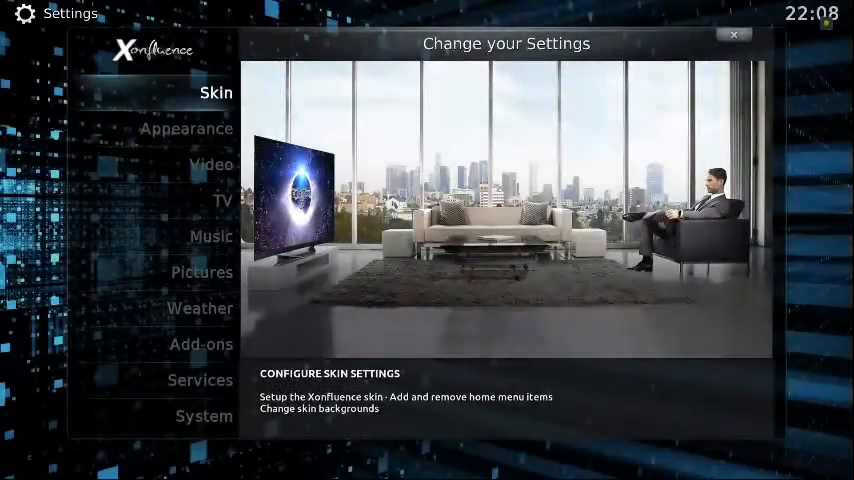
click(186, 128)
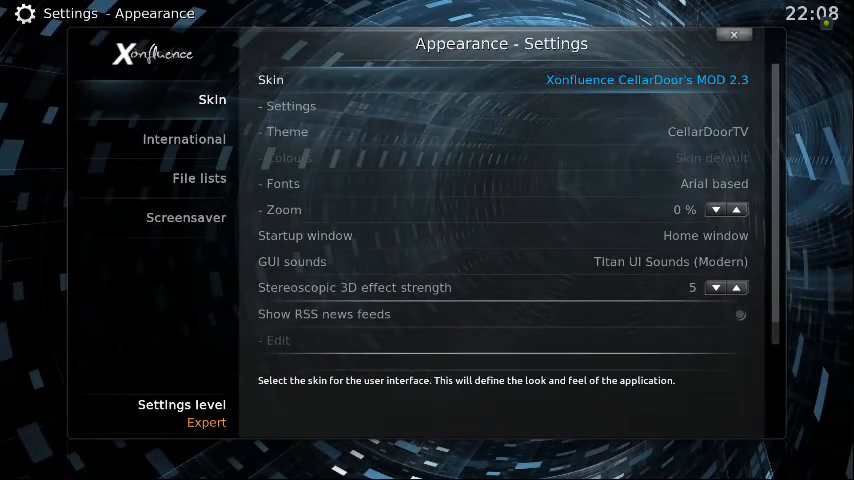